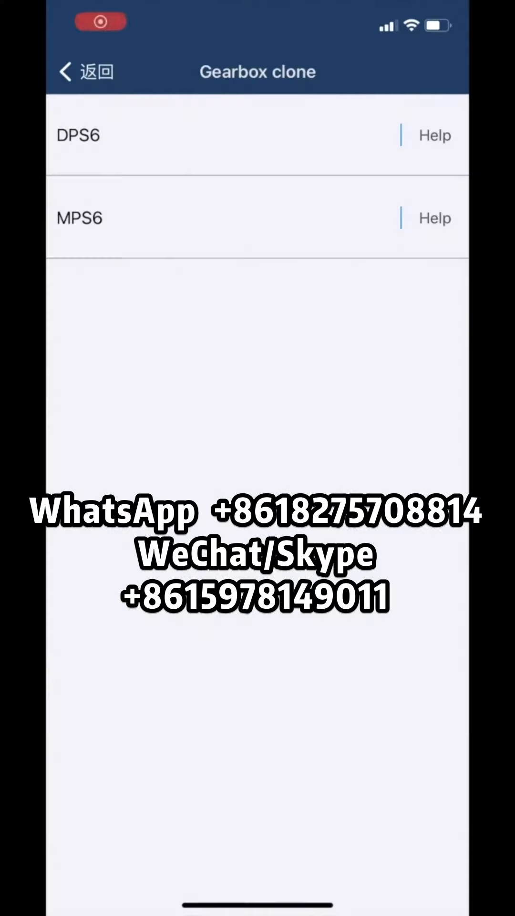
# View the DPS6 adapter connection diagrams from the Gearbox clone Help entry.
pyautogui.click(434, 135)
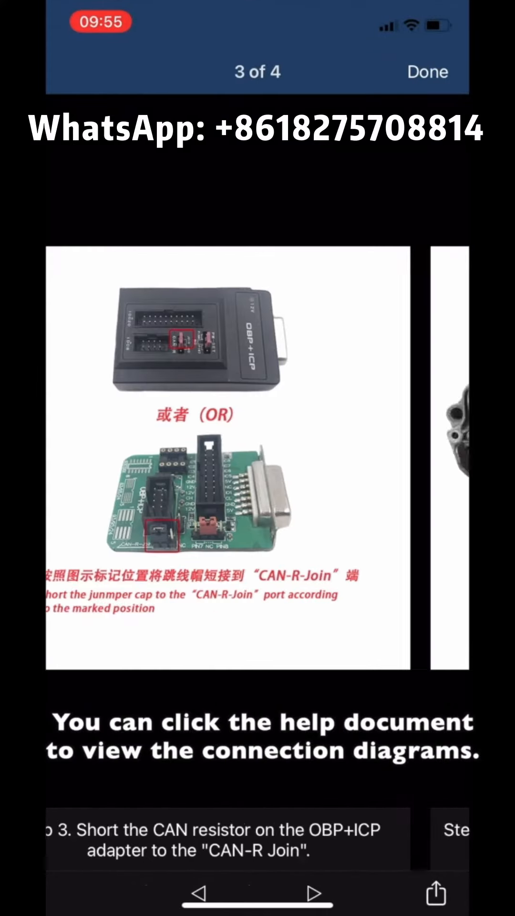
pyautogui.click(427, 71)
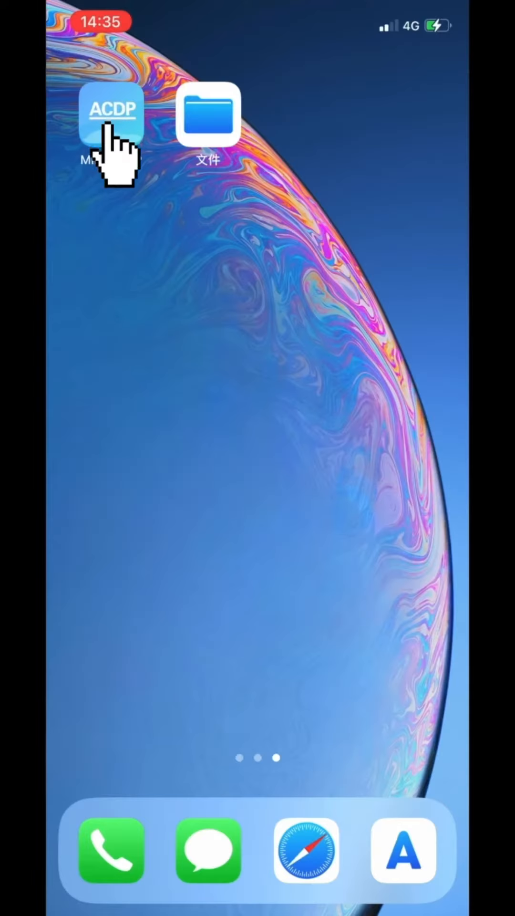
# Launch Mini ACDP, choose Ford > DPS6 and start Step 1: Connect past the hot-spot warning.
pyautogui.click(112, 113)
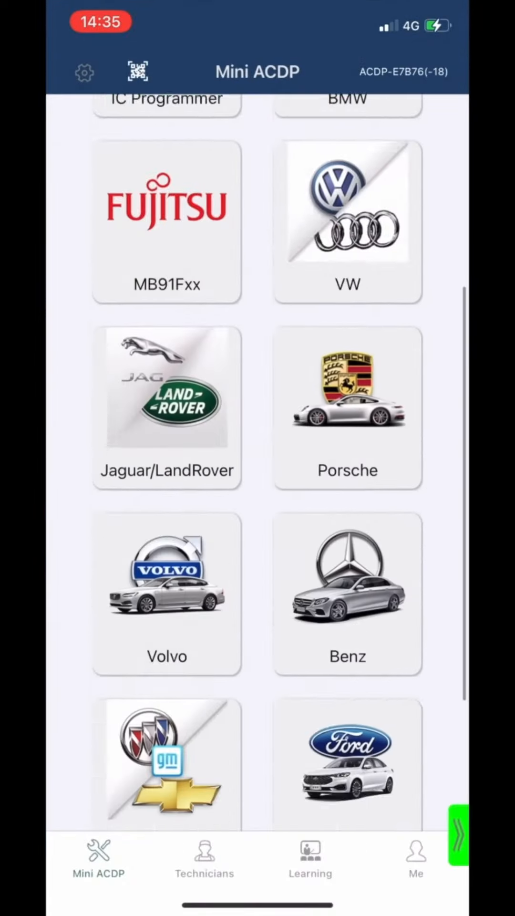
pyautogui.click(347, 759)
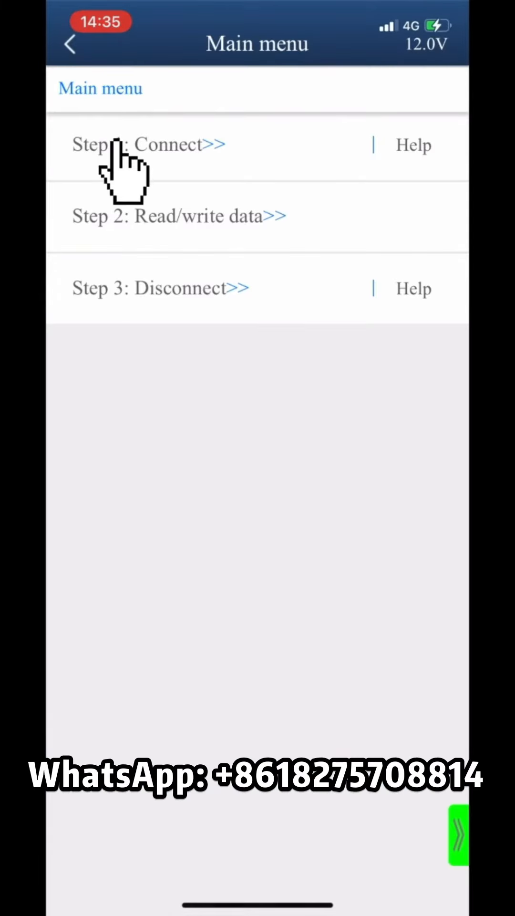
pyautogui.click(146, 144)
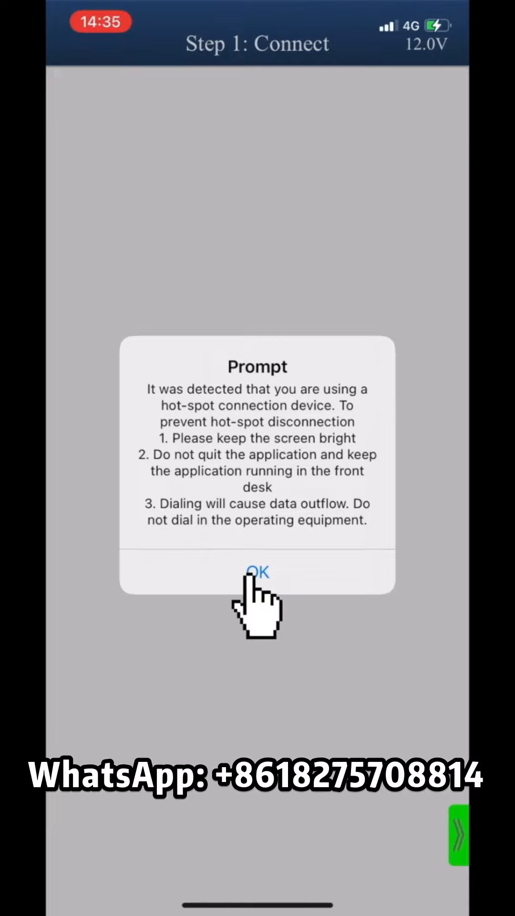
pyautogui.click(257, 572)
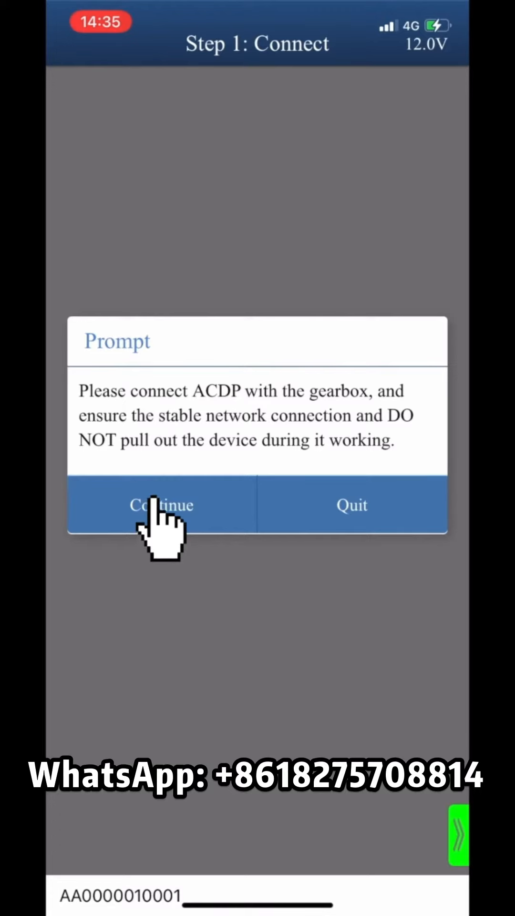
# Accept the gearbox serial, hardware and TCM chip info until connecting finishes and the log notice closes.
pyautogui.click(161, 504)
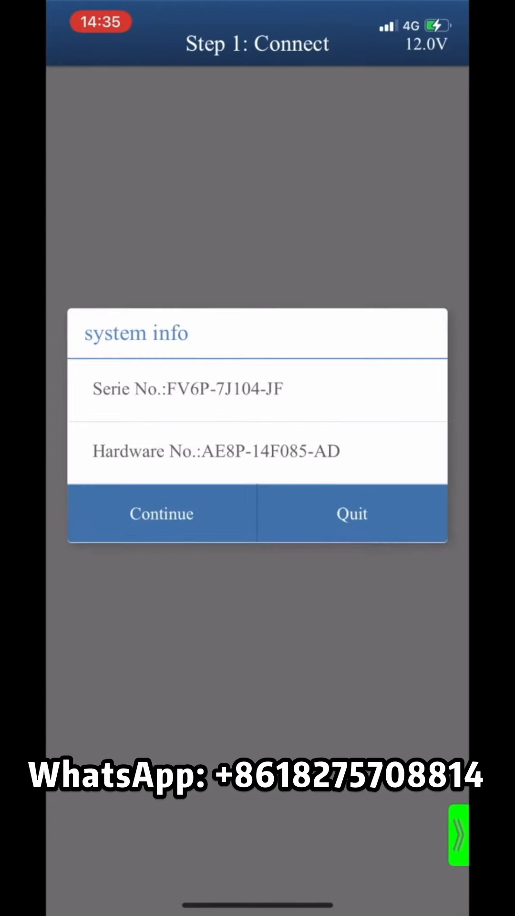
pyautogui.click(161, 513)
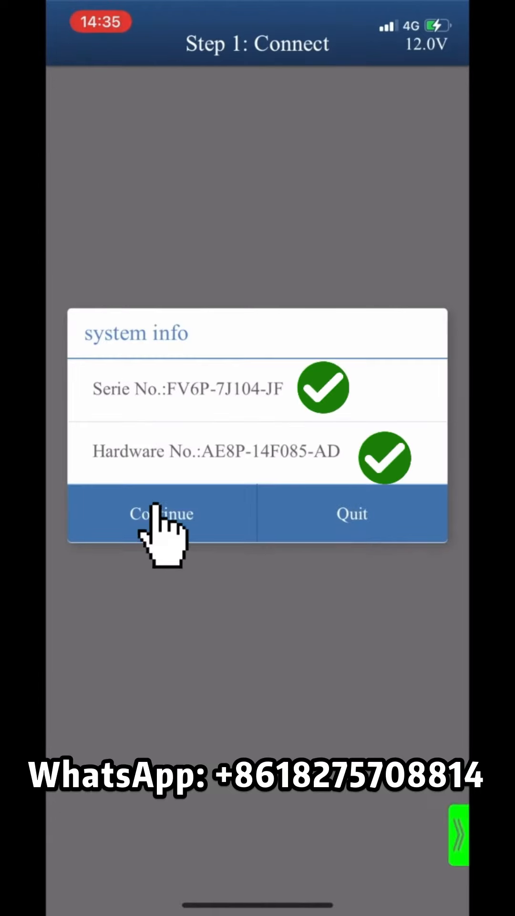
pyautogui.click(162, 514)
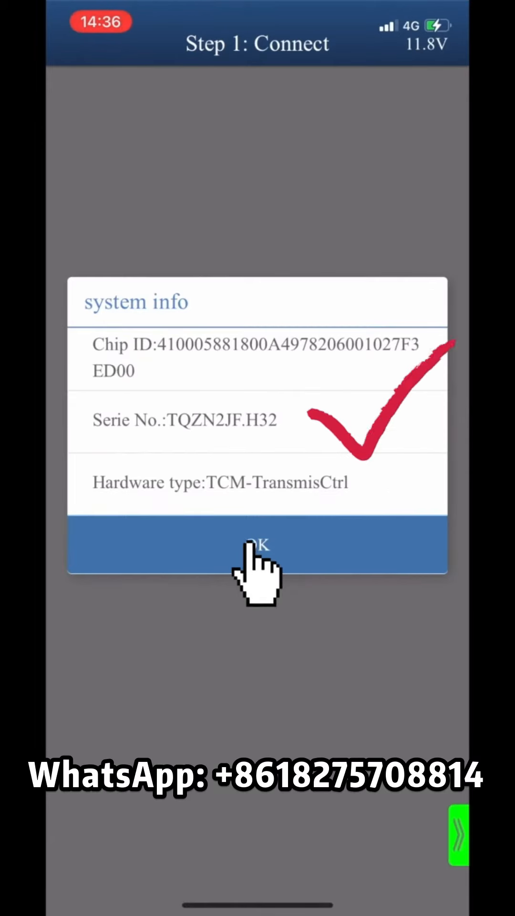
pyautogui.click(257, 546)
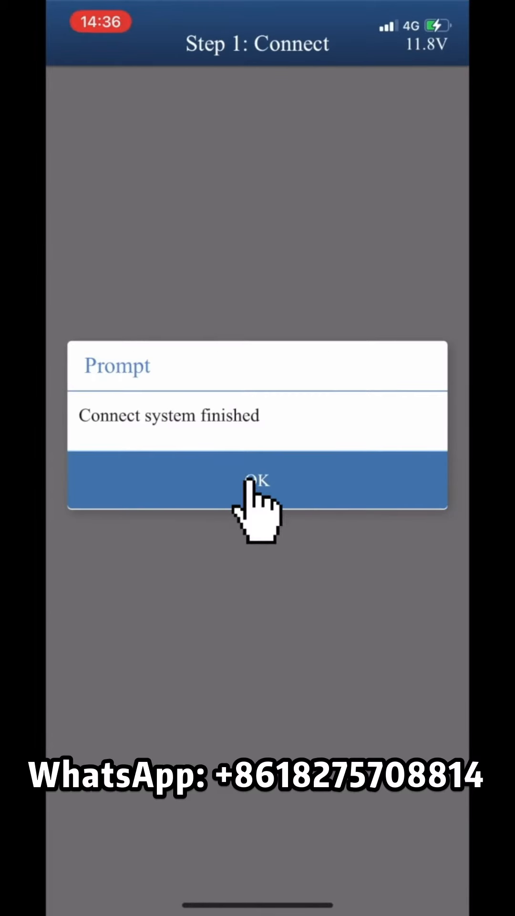
pyautogui.click(257, 482)
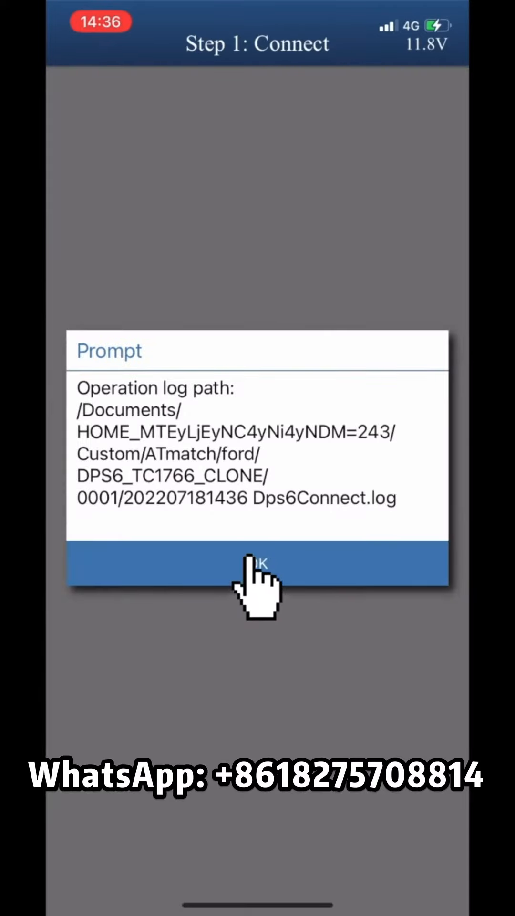
pyautogui.click(258, 564)
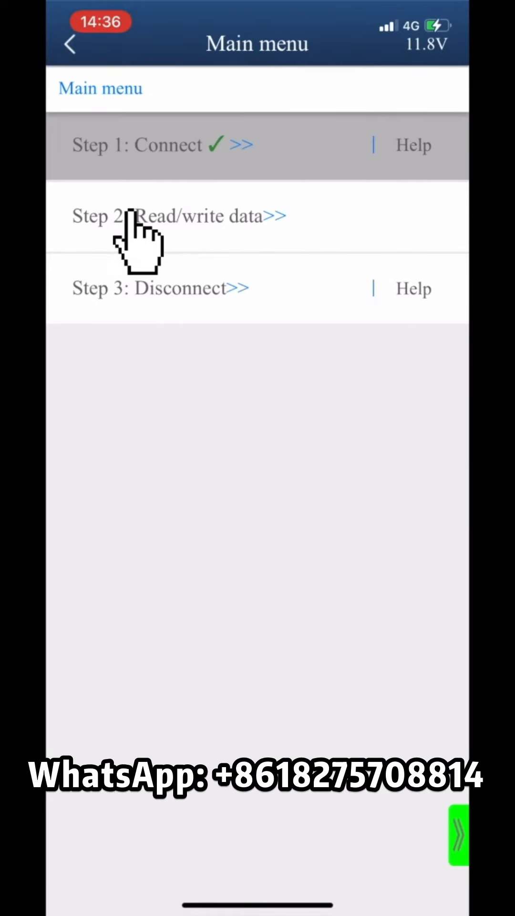
# Start a Full Backup Data read of the DPS6 gearbox from Step 2: Read/write data.
pyautogui.click(178, 215)
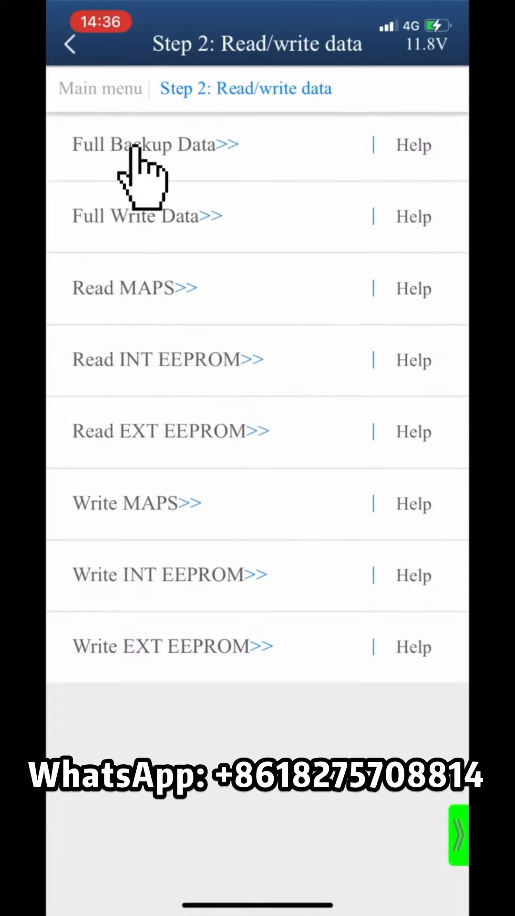
pyautogui.click(143, 145)
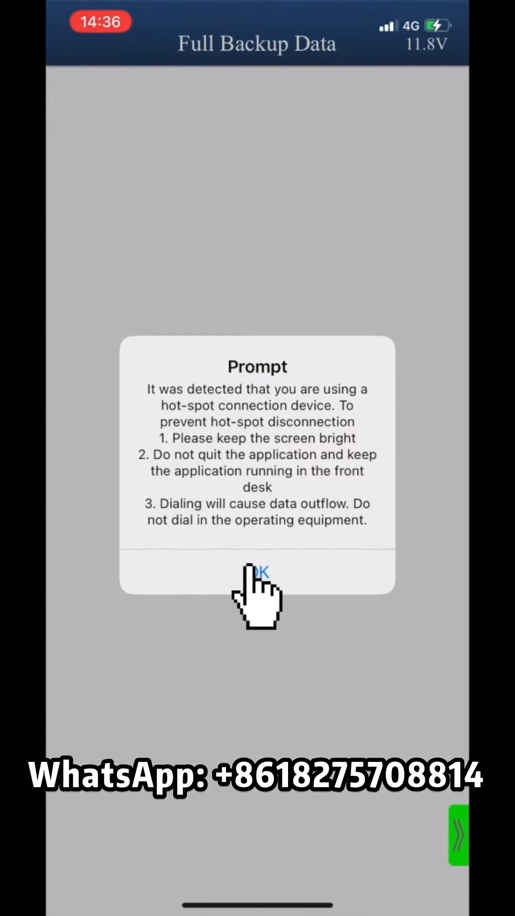
pyautogui.click(257, 572)
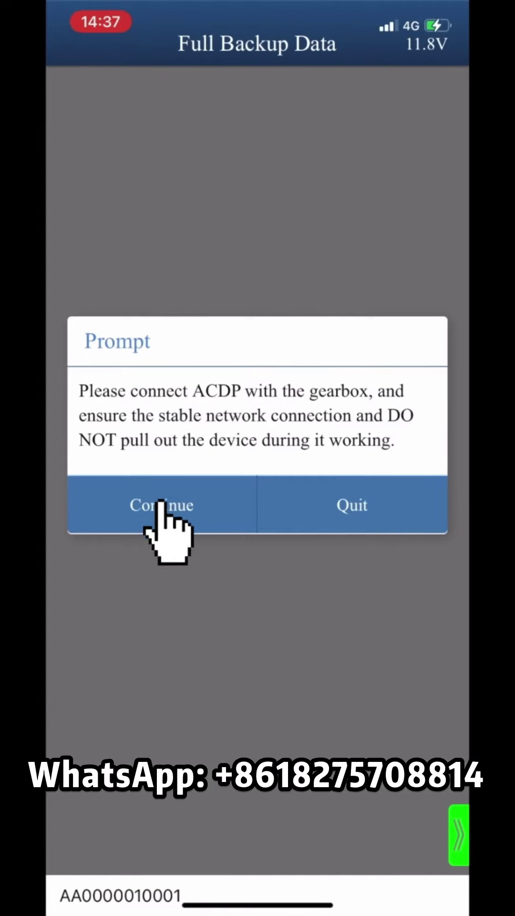
pyautogui.click(161, 504)
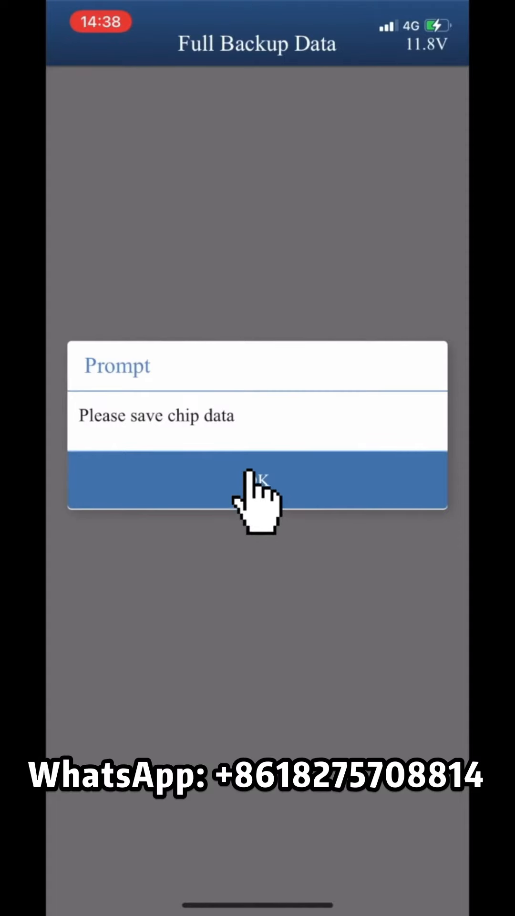
# Save the chip data as a new DPS6 backup .bin file in File Manager and confirm the backup succeeded.
pyautogui.click(257, 481)
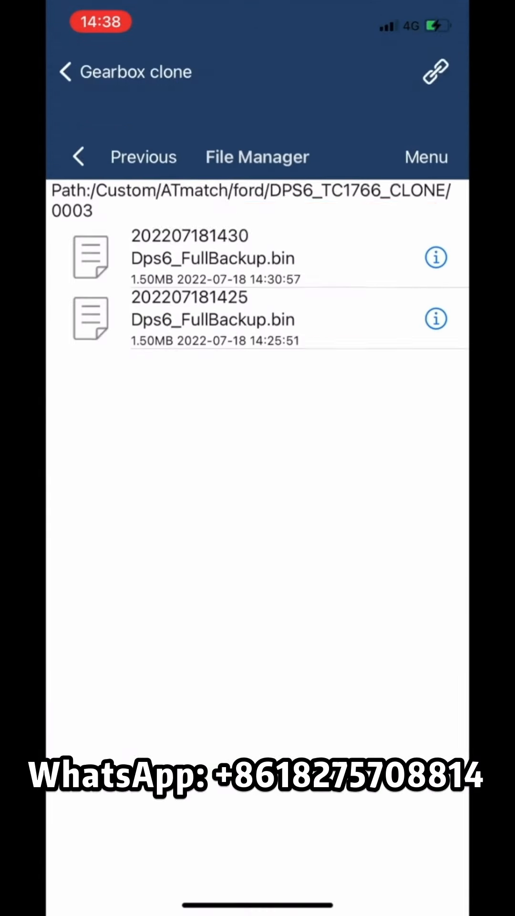
pyautogui.scroll(3)
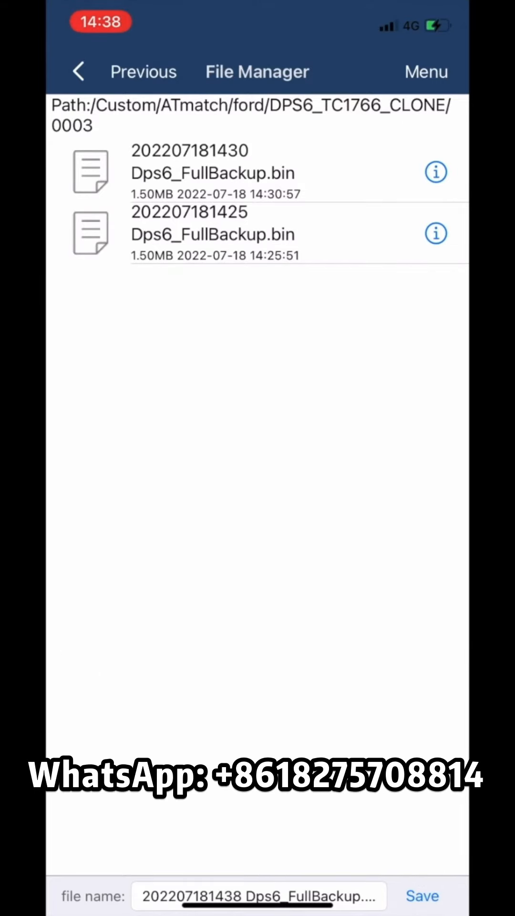
pyautogui.click(422, 895)
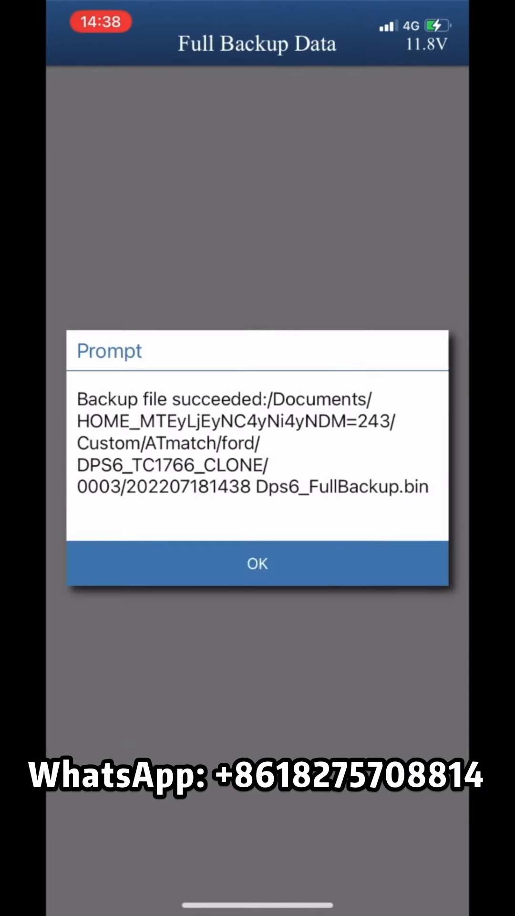
pyautogui.click(257, 563)
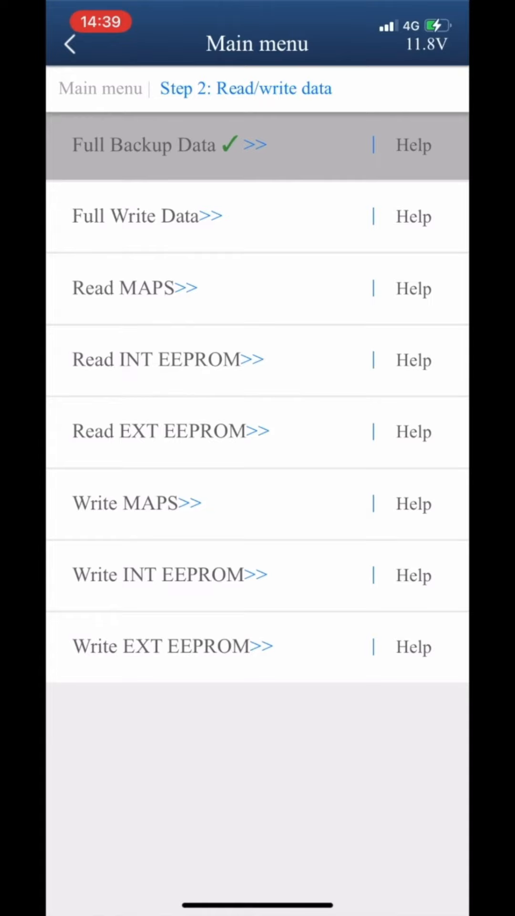
# Run Step 3: Disconnect from the main menu through to 'Disconnect finished'.
pyautogui.click(100, 89)
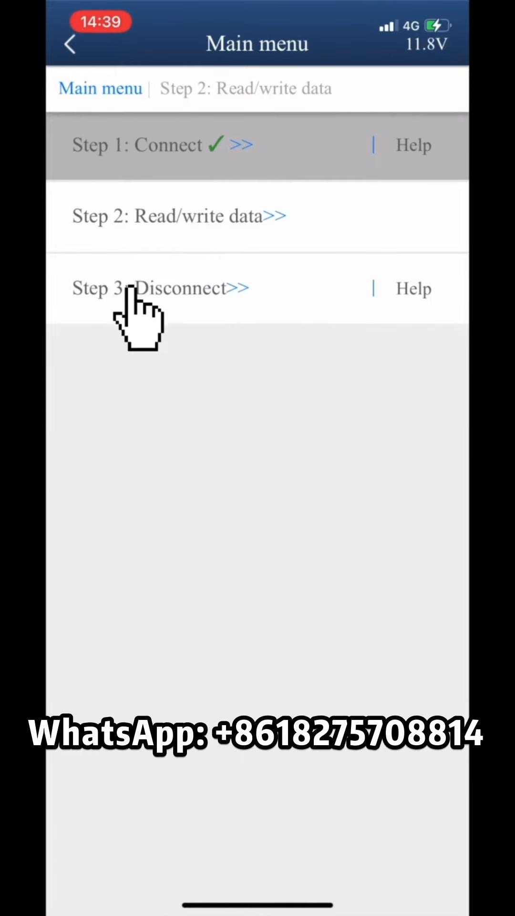
pyautogui.click(164, 288)
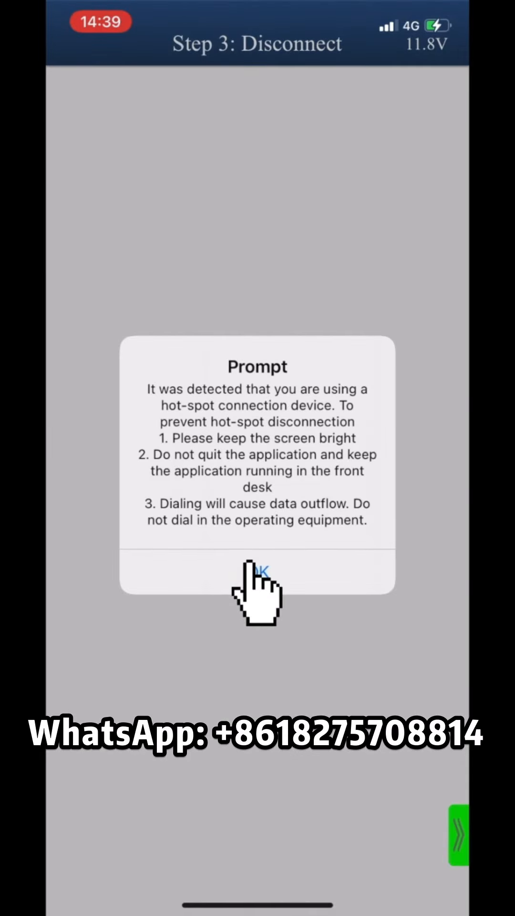
pyautogui.click(258, 571)
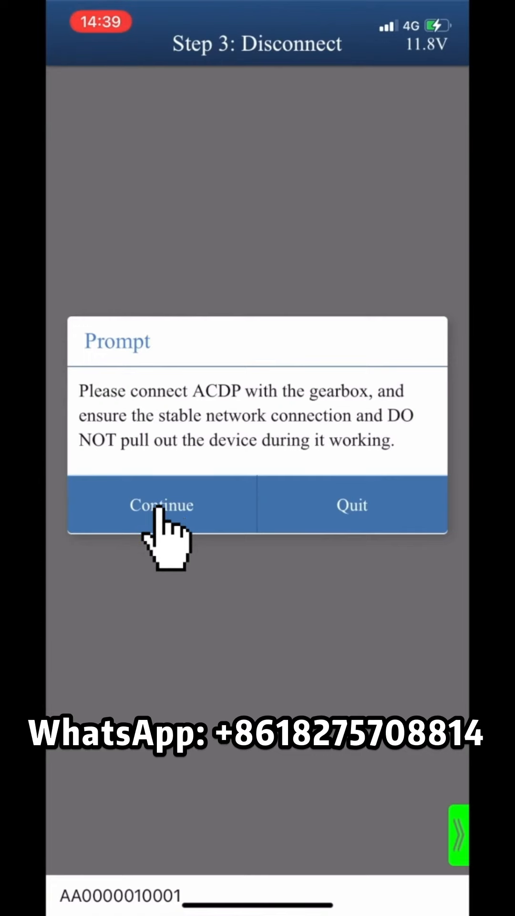
pyautogui.click(161, 505)
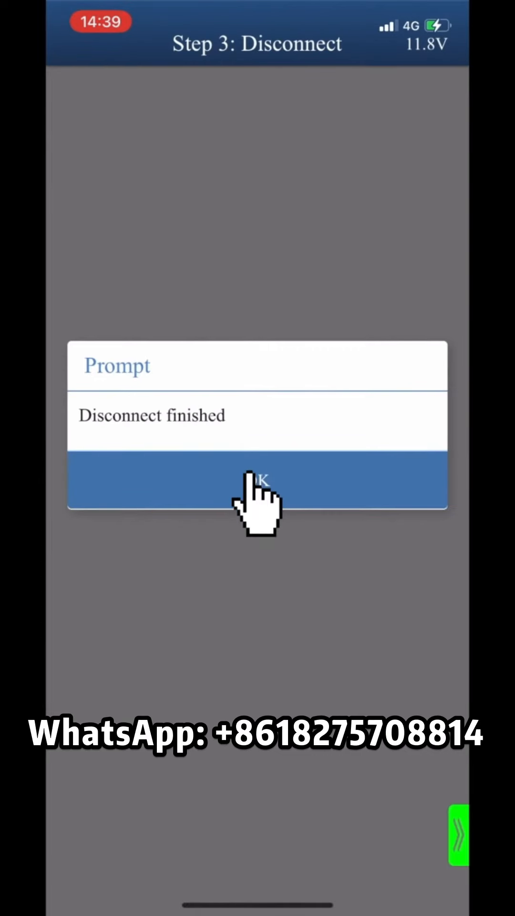
pyautogui.click(257, 479)
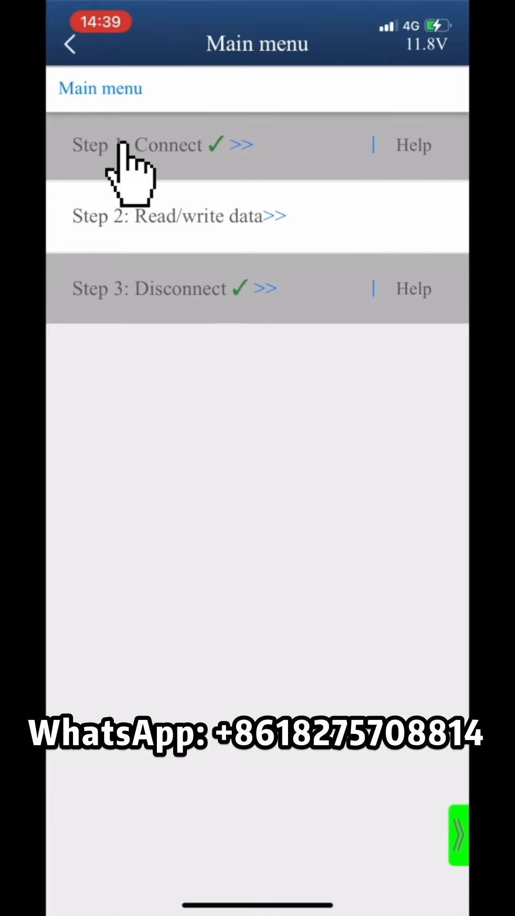
# Reconnect to the new DPS6 gearbox, accepting its serial, hardware and chip ID until 'Connect system finished'.
pyautogui.click(169, 144)
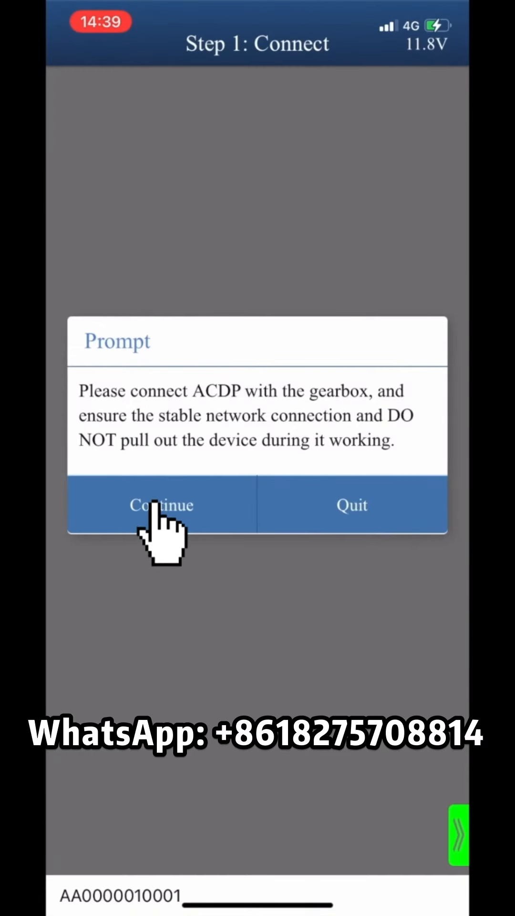
pyautogui.click(162, 504)
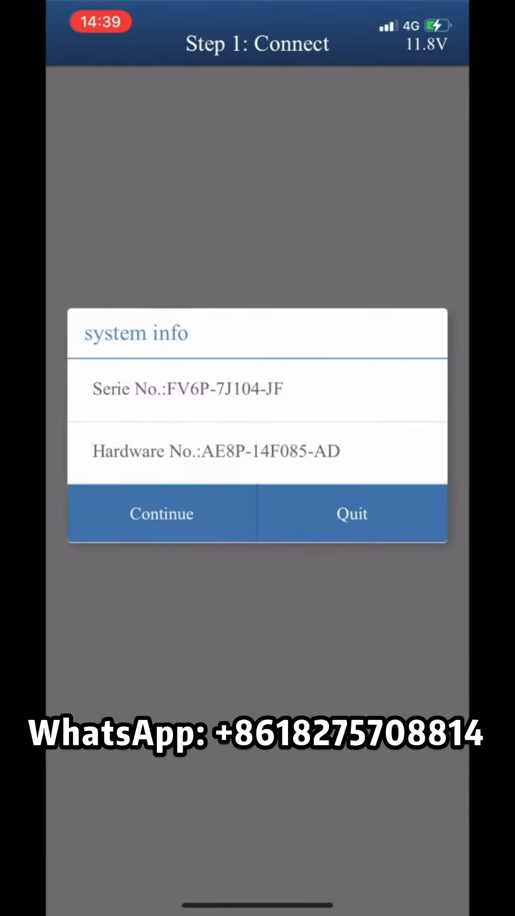
pyautogui.click(161, 514)
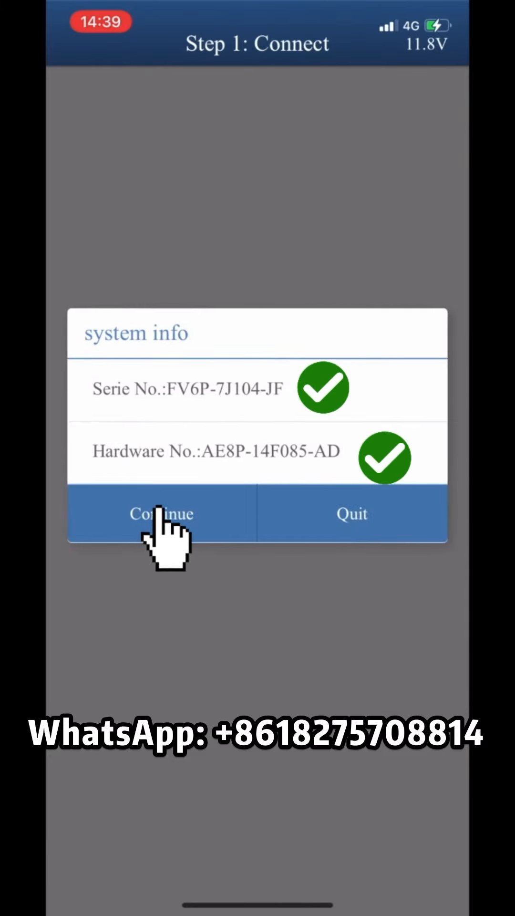
pyautogui.click(161, 513)
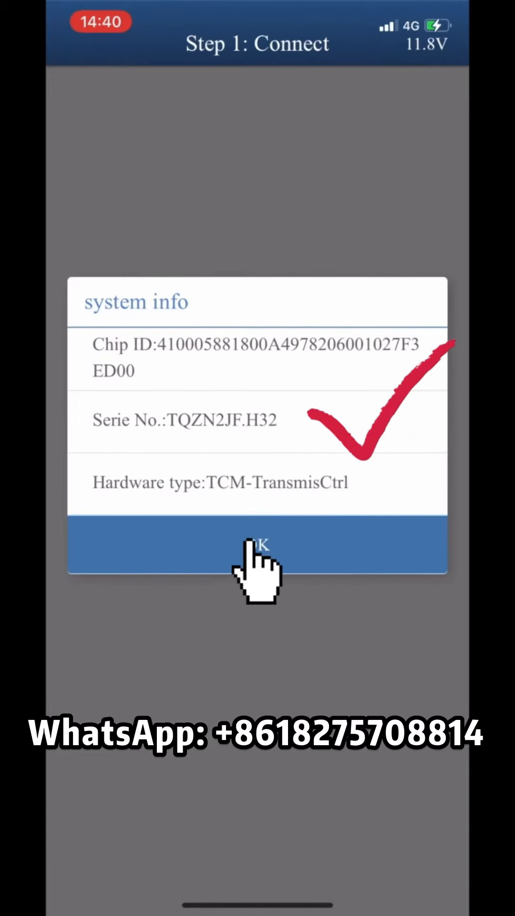
pyautogui.click(257, 547)
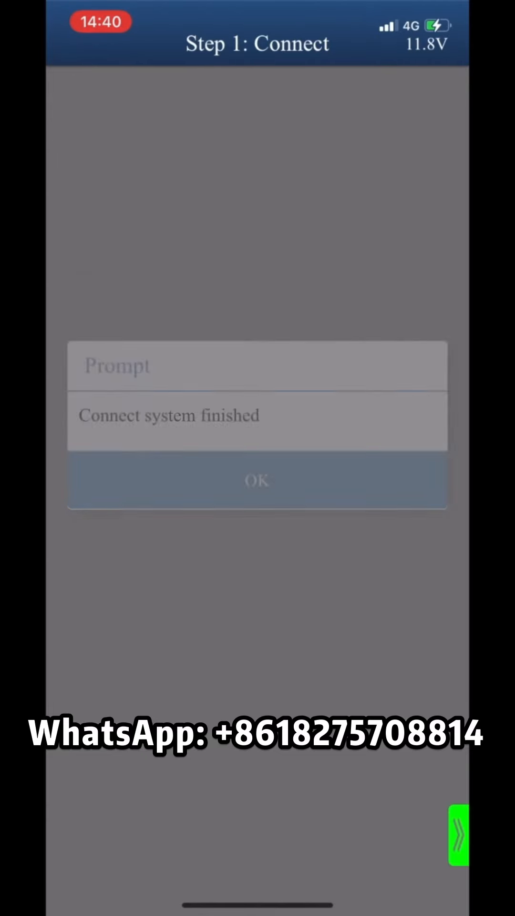
pyautogui.click(257, 482)
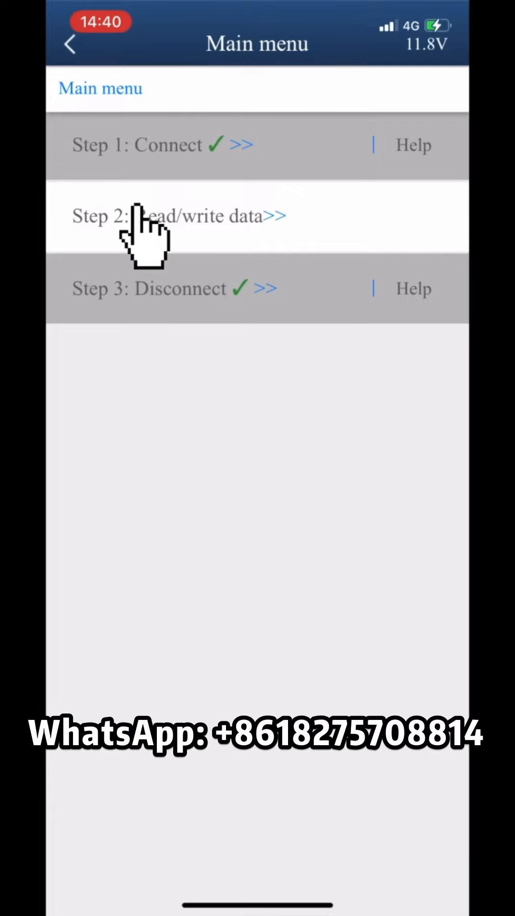
# Run Full Write Data onto the DPS6 chip until 'Writing chip data finished'.
pyautogui.click(178, 216)
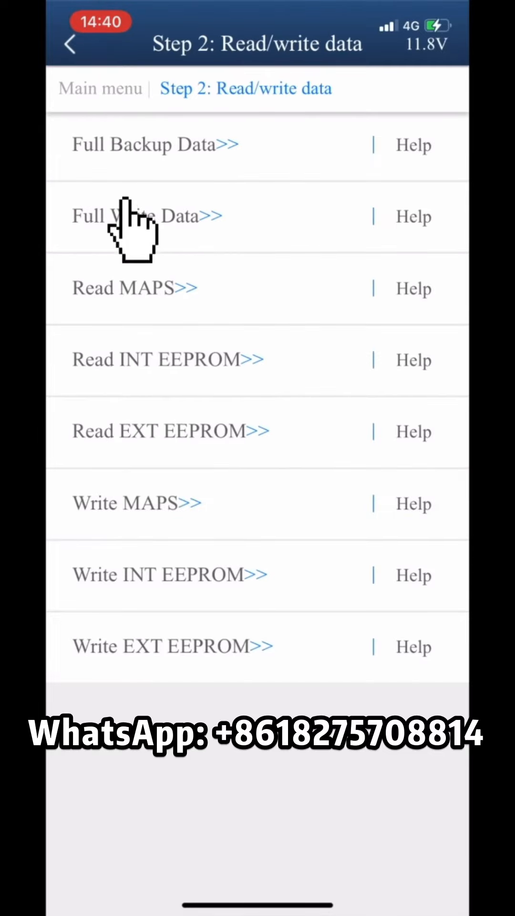
pyautogui.click(146, 215)
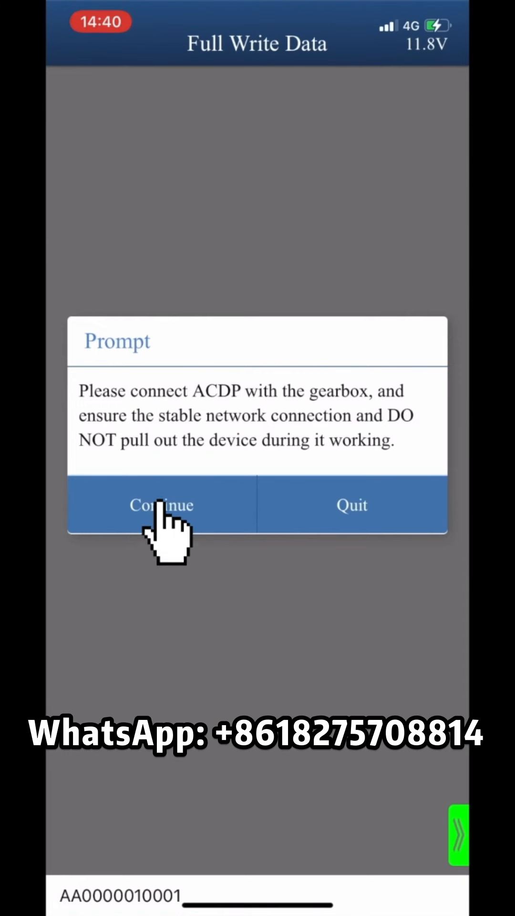
pyautogui.click(161, 505)
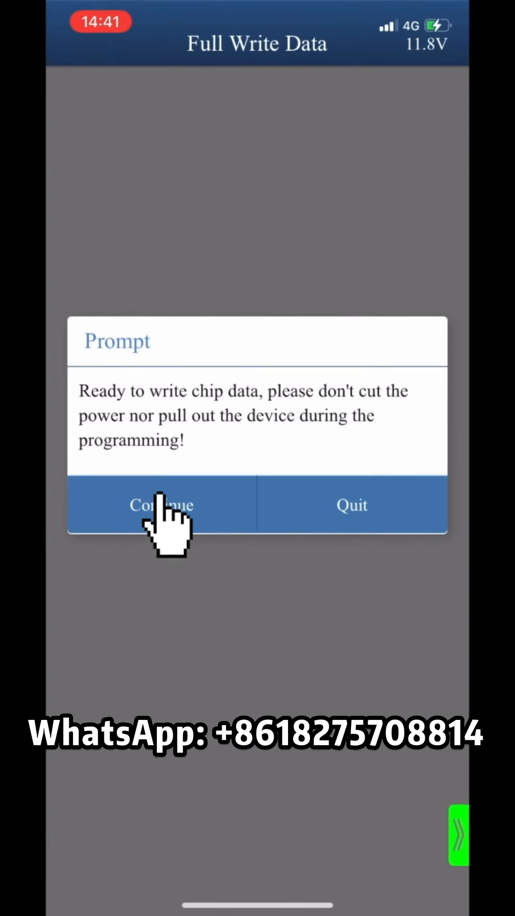
pyautogui.click(162, 504)
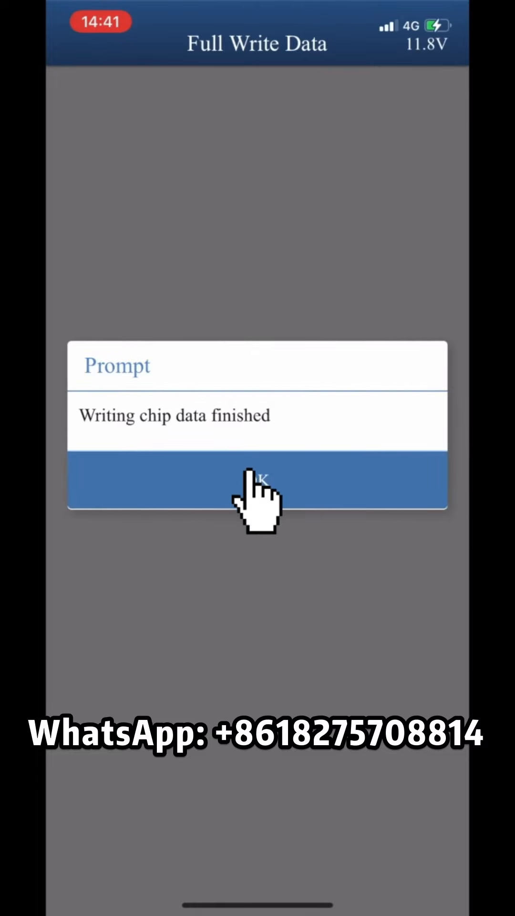
pyautogui.click(257, 497)
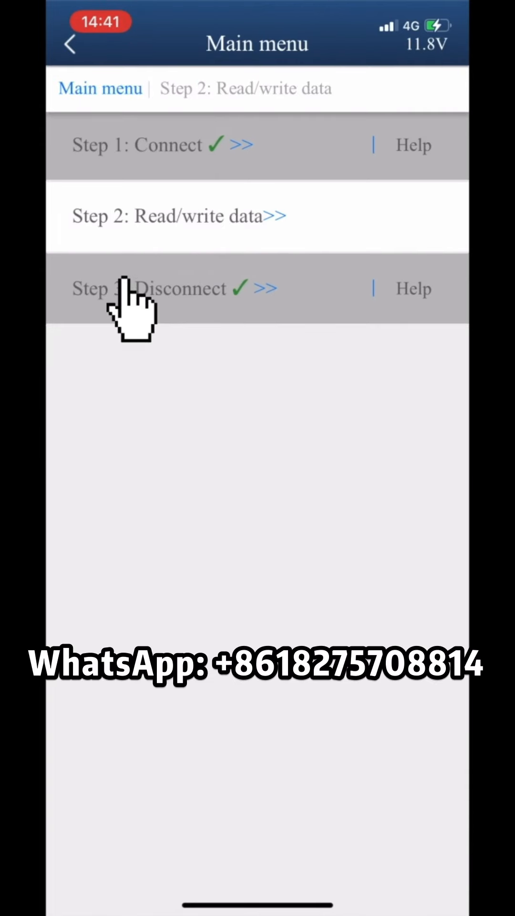
# Disconnect from the gearbox after the write and confirm the operation log path notice.
pyautogui.click(175, 288)
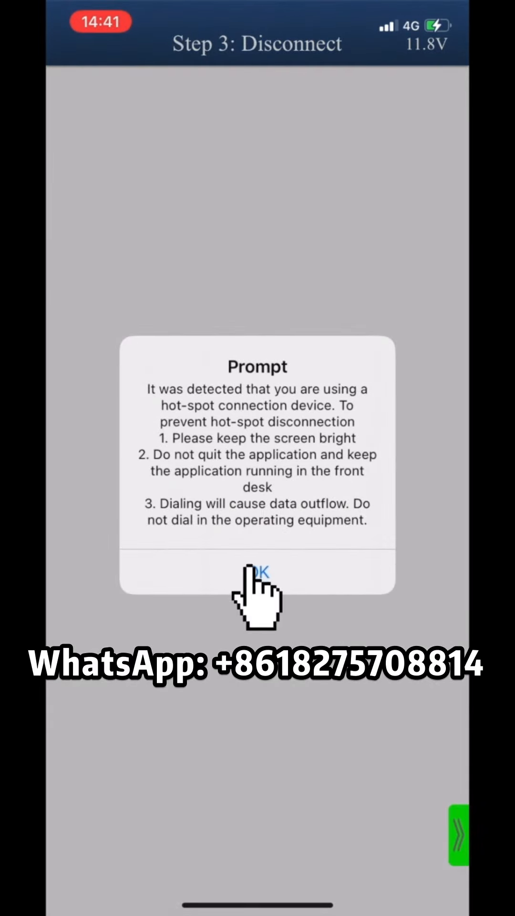
pyautogui.click(257, 571)
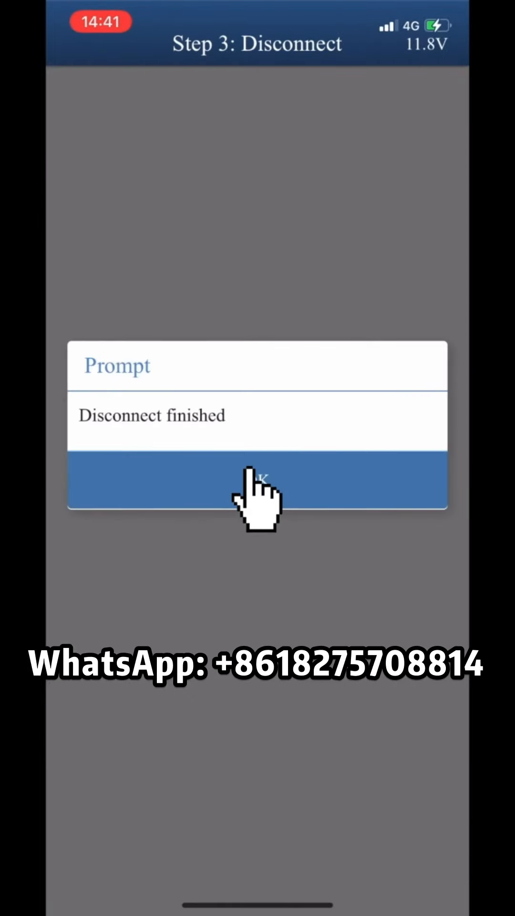
pyautogui.click(257, 479)
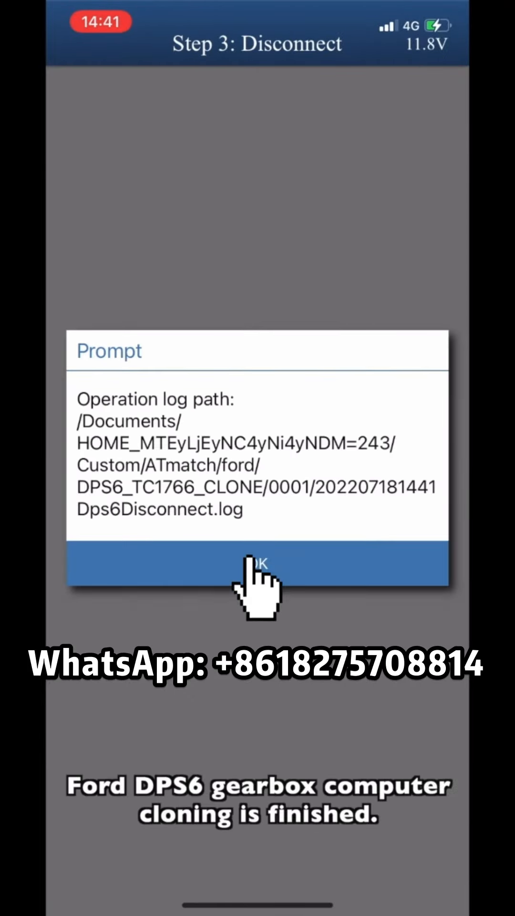
pyautogui.click(257, 564)
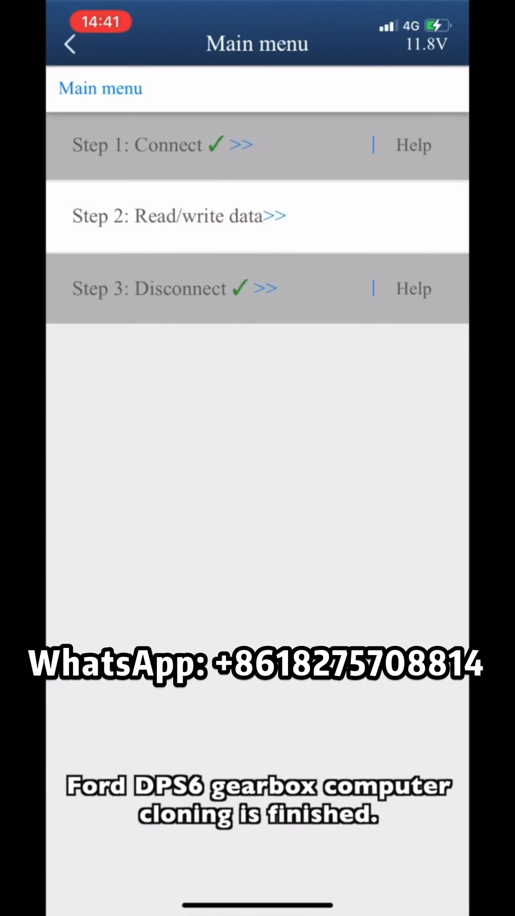